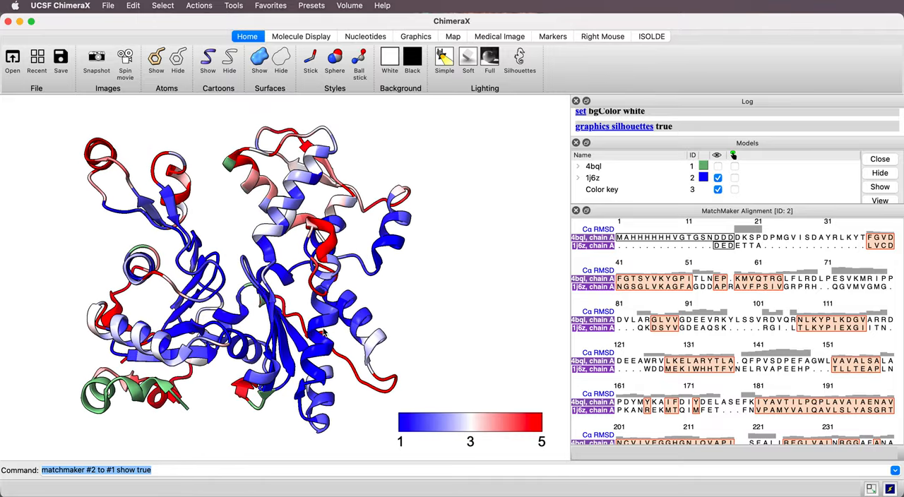
{"action": "mouse_move", "coordinate": [314, 336]}
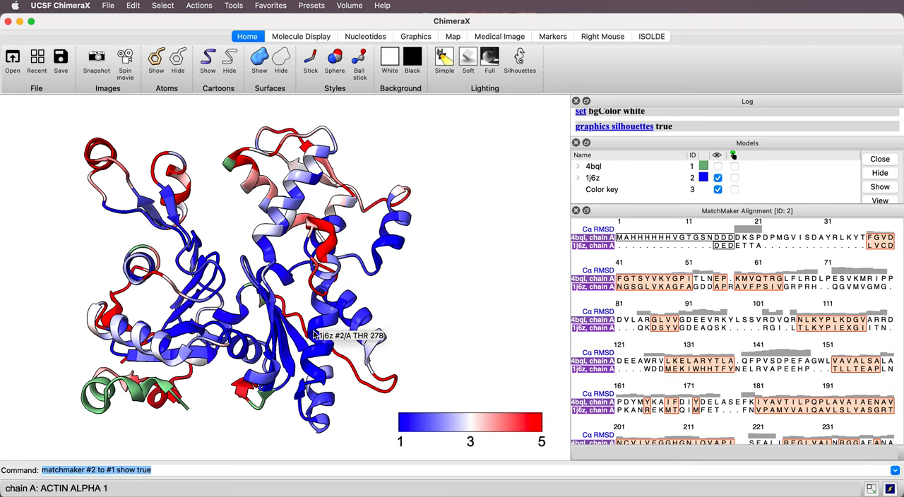
{"action": "mouse_move", "coordinate": [332, 249]}
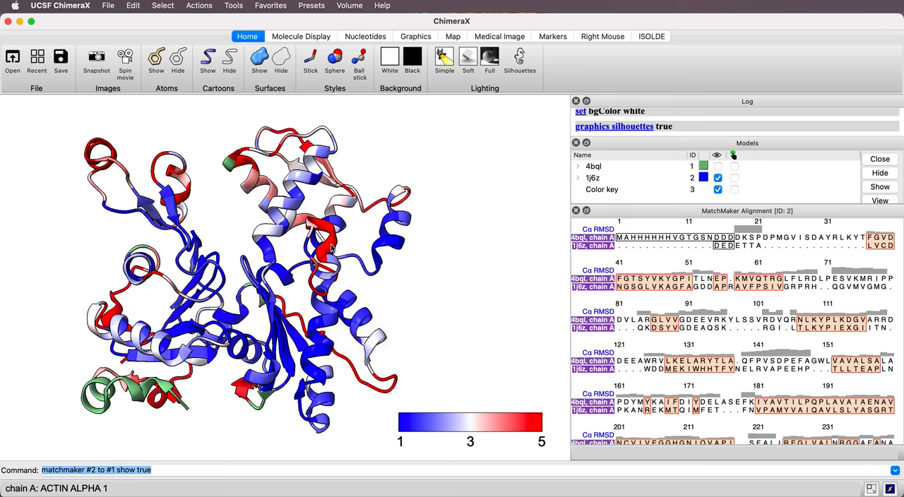
{"action": "mouse_move", "coordinate": [332, 248]}
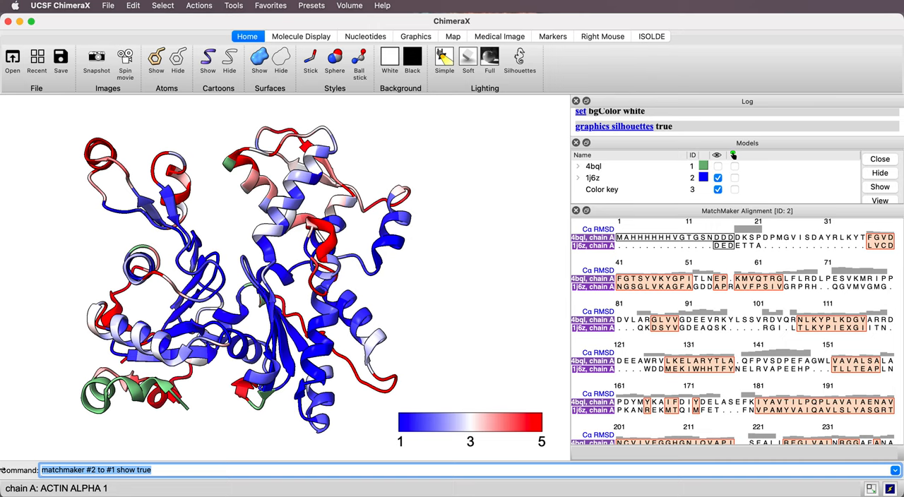
Close all open models, then load the archaeal actin structure 4bql
{"action": "type", "text": "close"}
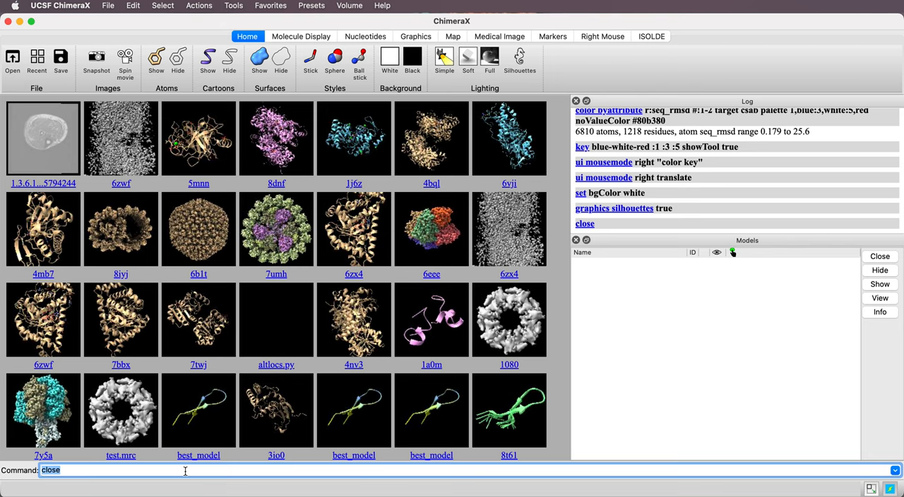
{"action": "type", "text": "open"}
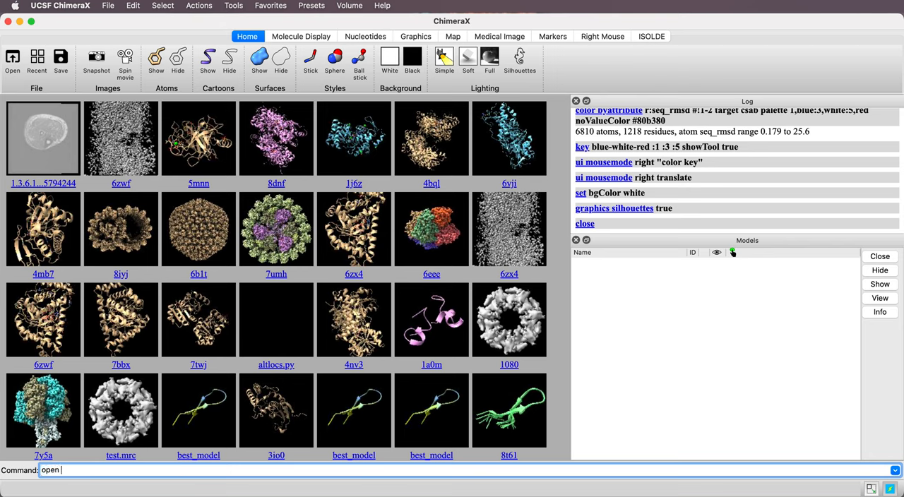
{"action": "type", "text": "4bql"}
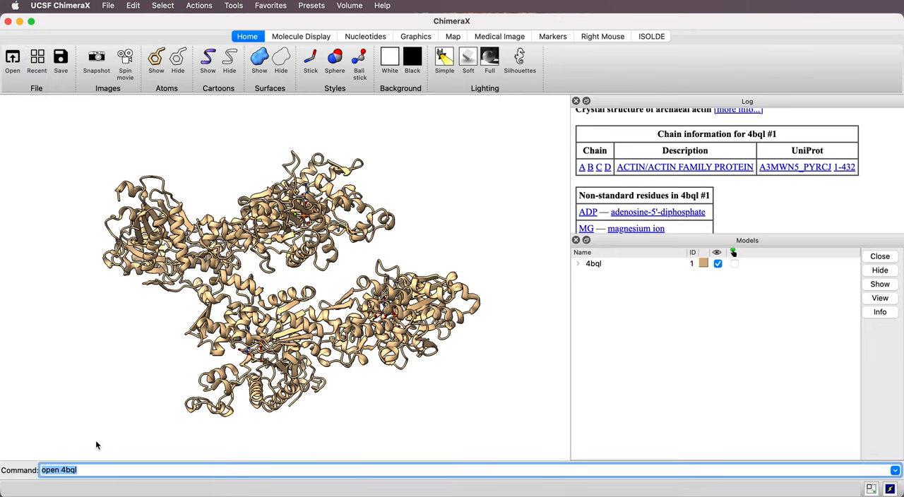
Delete chains B, C and D of 4bql, leaving only chain A
{"action": "type", "text": "del /B,"}
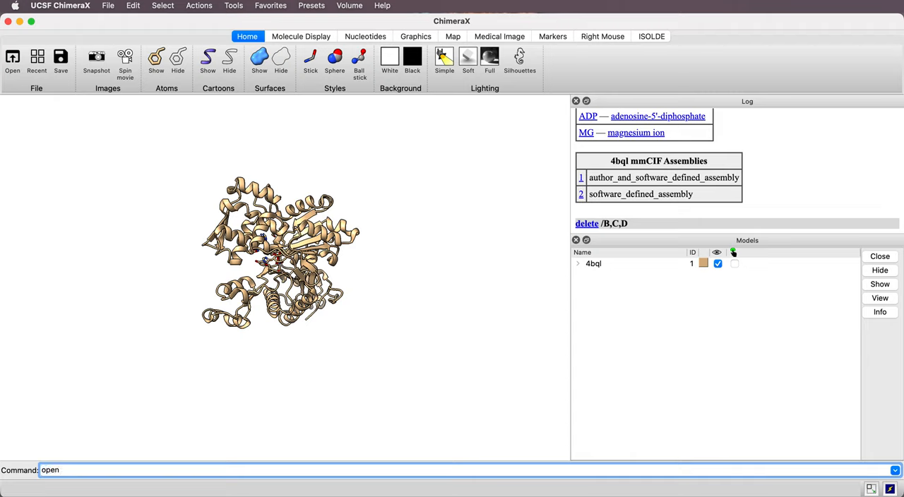
Load 1j6z as model #2 and begin a matchmaker of #2 to #1 with show true
{"action": "type", "text": "1j"}
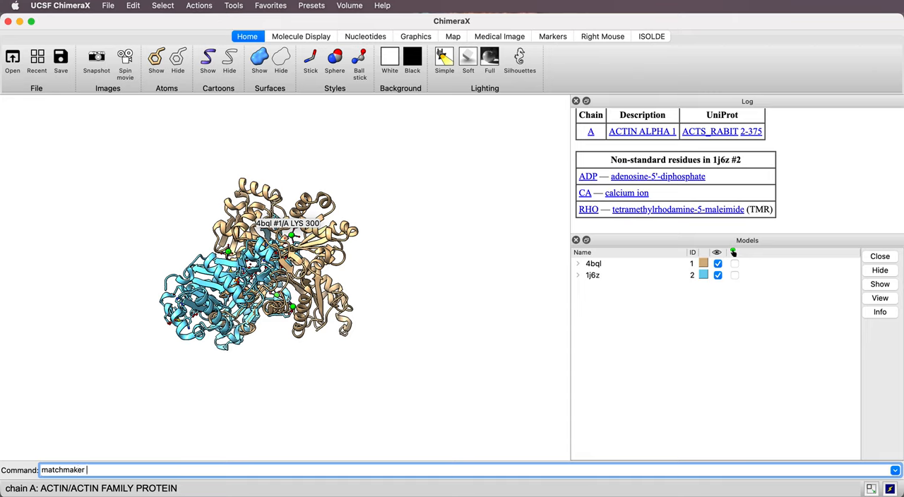
{"action": "type", "text": "#2 to #1"}
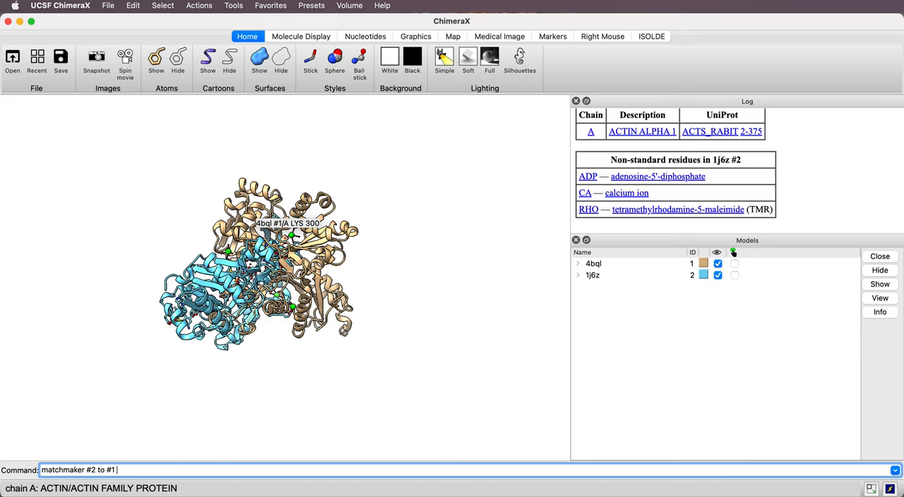
{"action": "type", "text": "show true"}
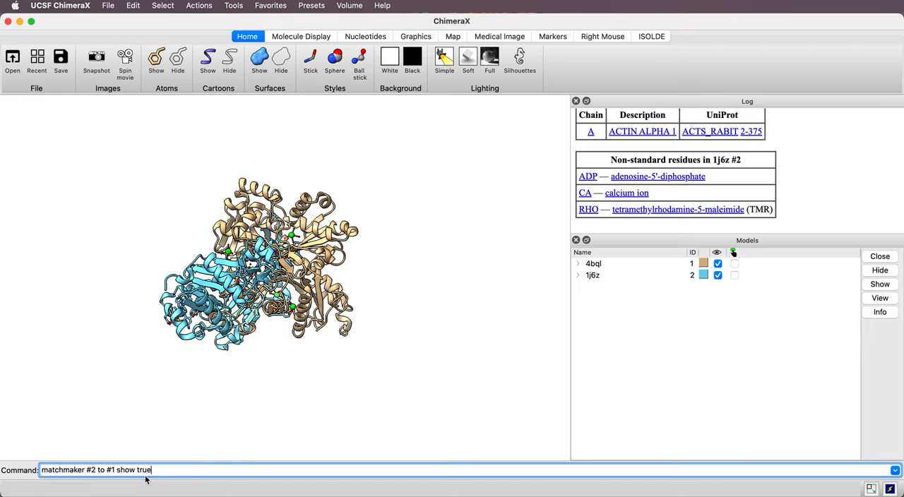
Run matchmaker #2 to #1, superimposing 1j6z on 4bql (RMSD 1.198 Å) with alignment shown
{"action": "key", "text": "Return"}
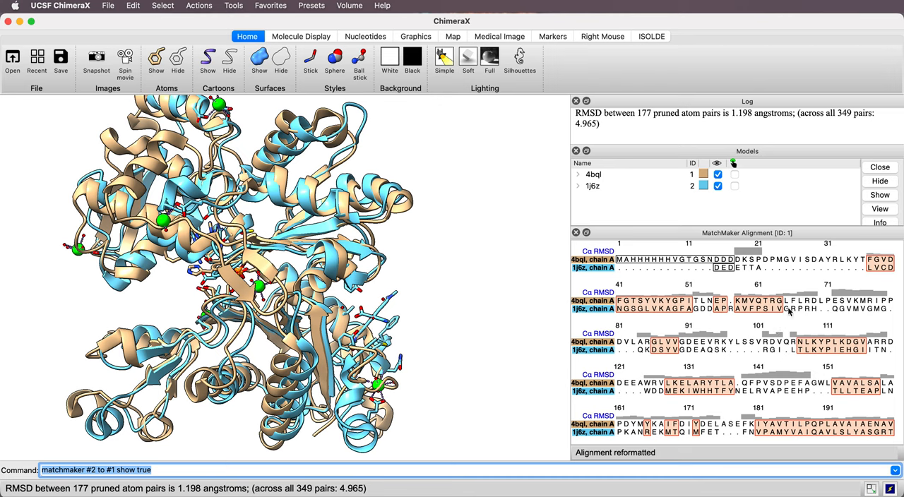
{"action": "mouse_move", "coordinate": [534, 303]}
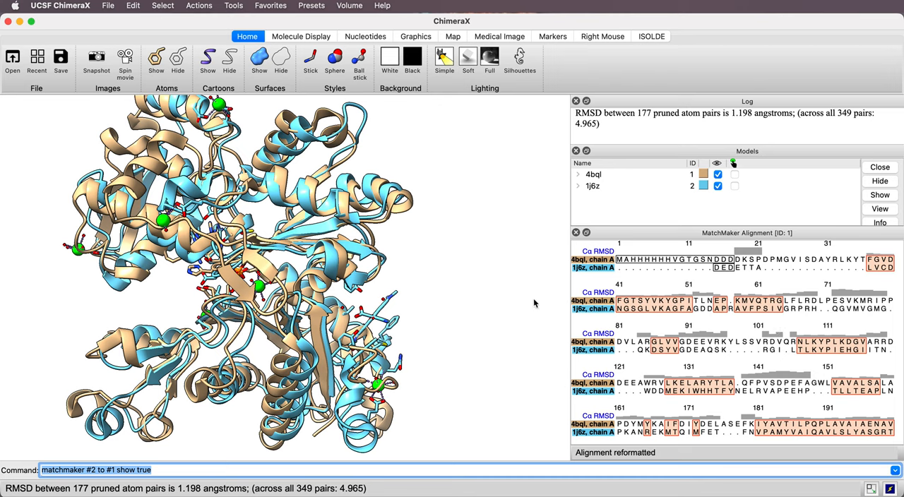
{"action": "mouse_move", "coordinate": [515, 303]}
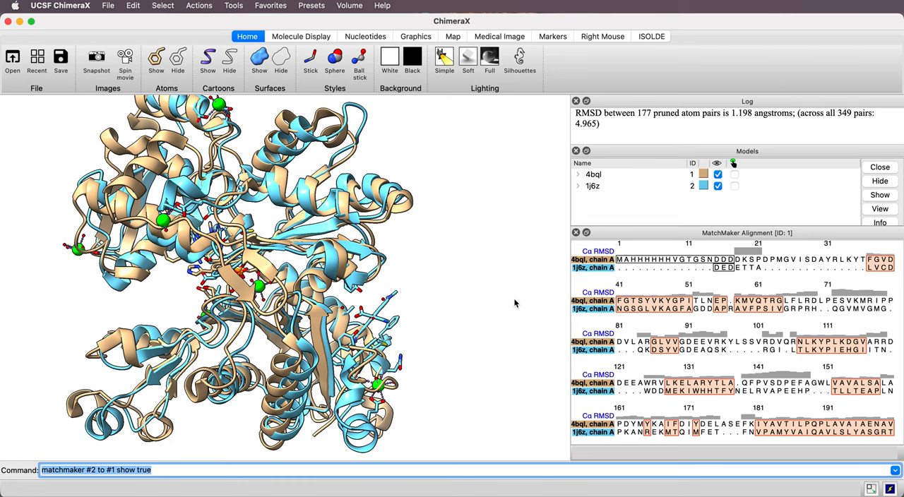
{"action": "mouse_move", "coordinate": [666, 283]}
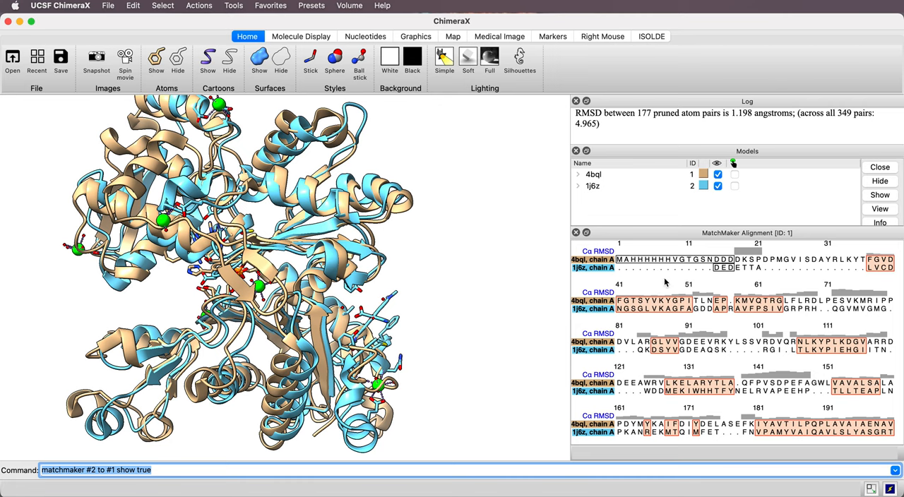
{"action": "mouse_move", "coordinate": [749, 322]}
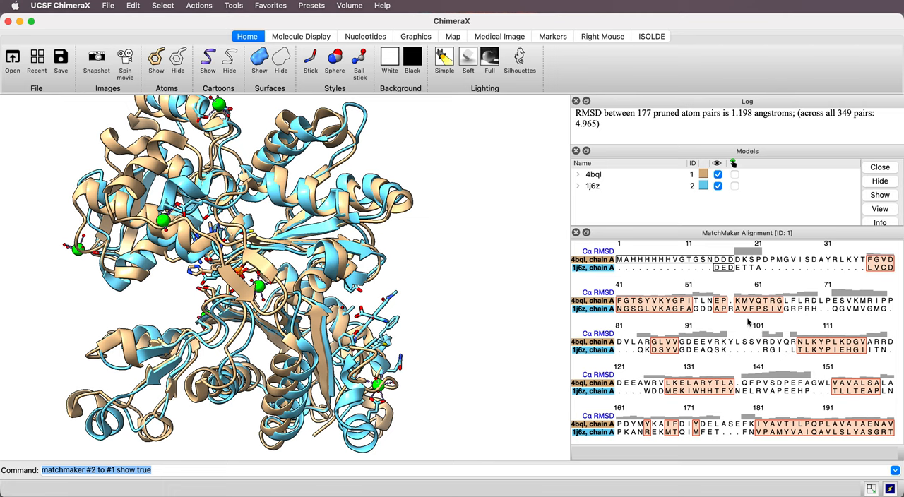
{"action": "mouse_move", "coordinate": [724, 315]}
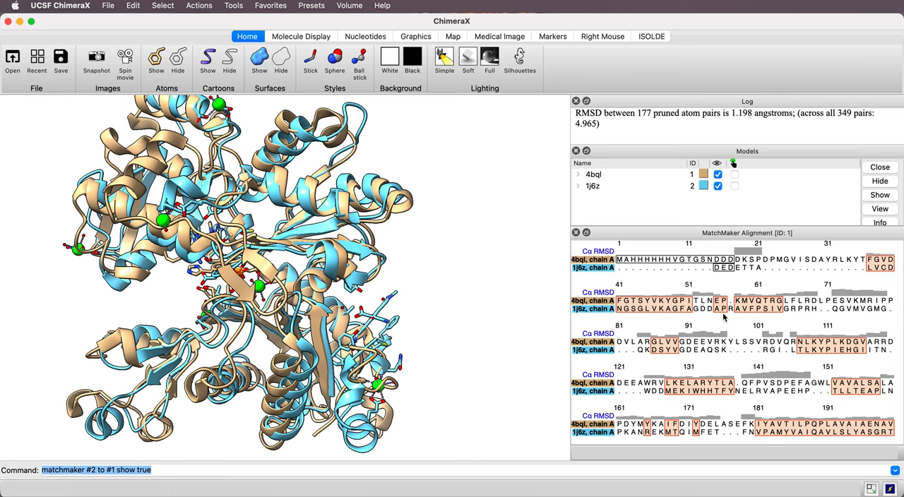
{"action": "mouse_move", "coordinate": [593, 255]}
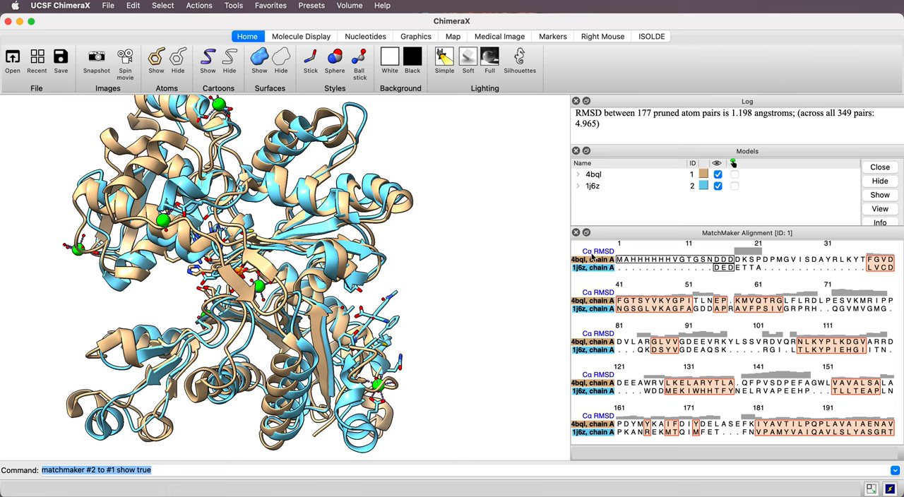
{"action": "mouse_move", "coordinate": [613, 260]}
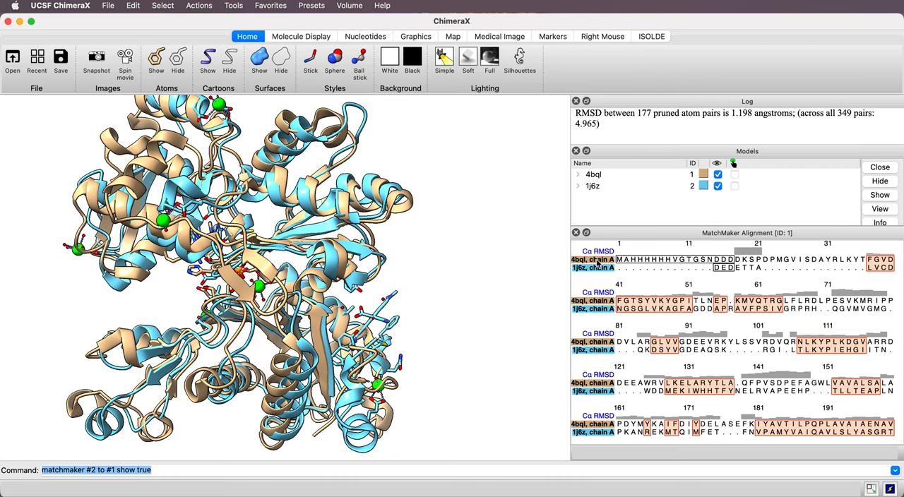
{"action": "mouse_move", "coordinate": [605, 280]}
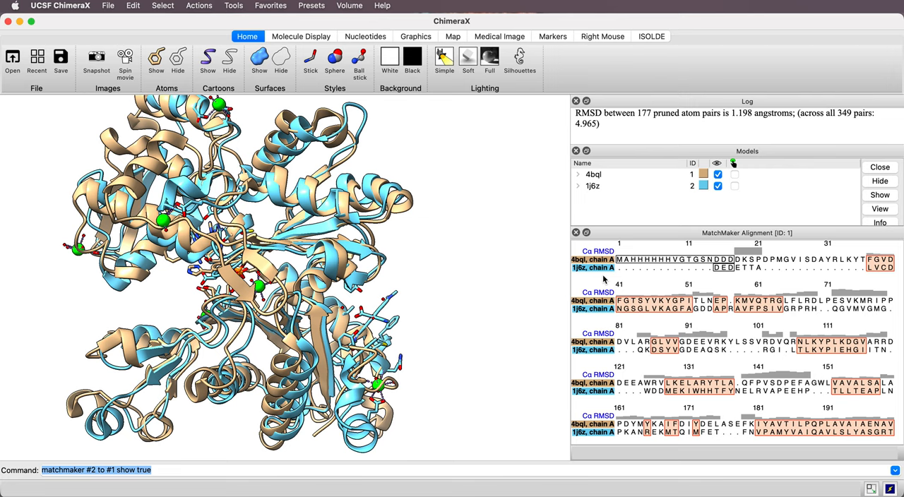
{"action": "mouse_move", "coordinate": [755, 243]}
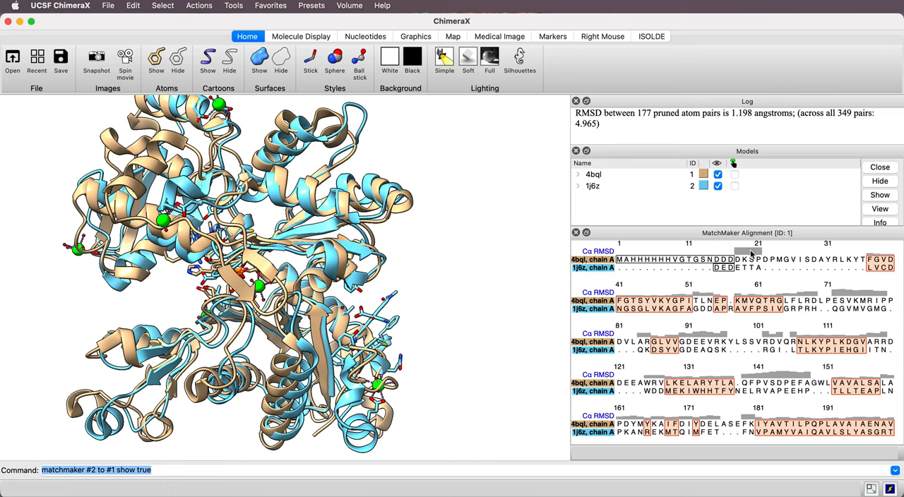
{"action": "mouse_move", "coordinate": [750, 311]}
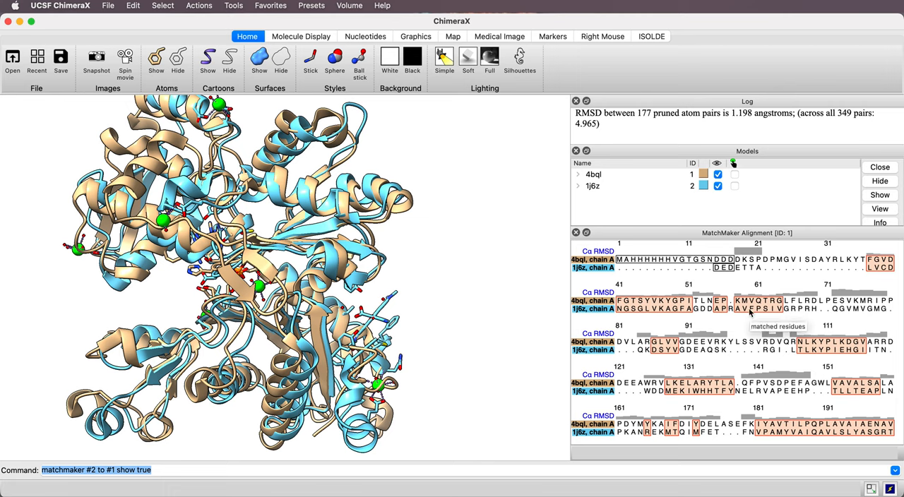
{"action": "mouse_move", "coordinate": [466, 226]}
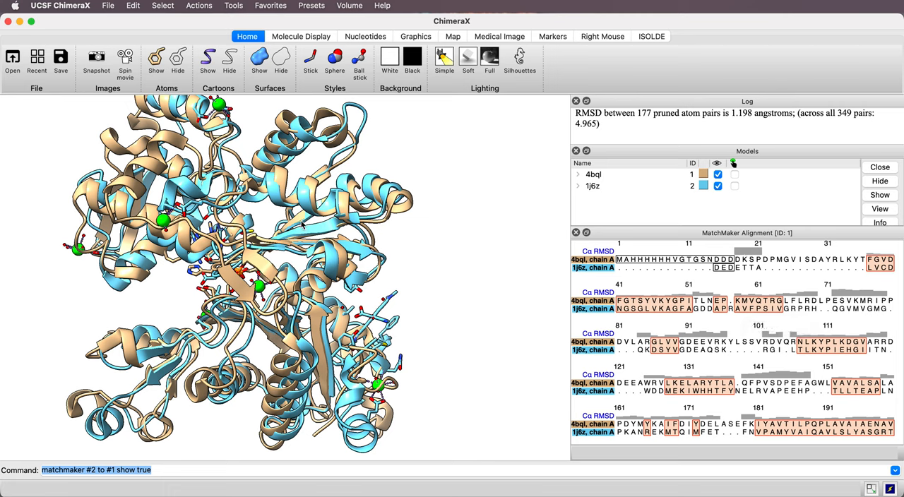
{"action": "mouse_move", "coordinate": [608, 251]}
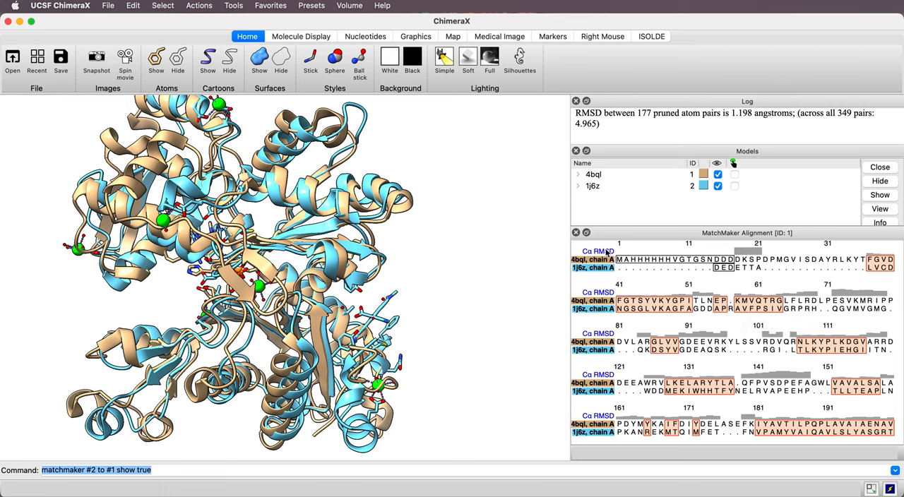
{"action": "mouse_move", "coordinate": [609, 256]}
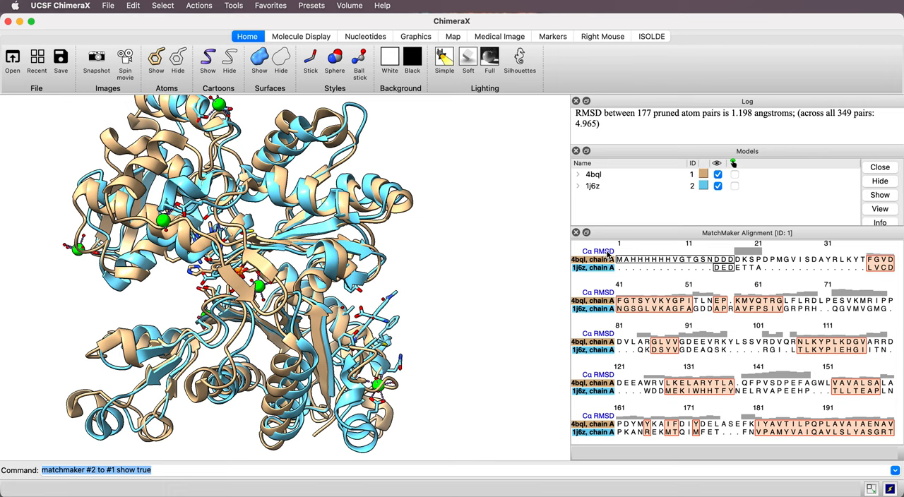
Start Render By Attribute from the Tools > Structure Analysis menu
{"action": "left_click", "coordinate": [233, 5]}
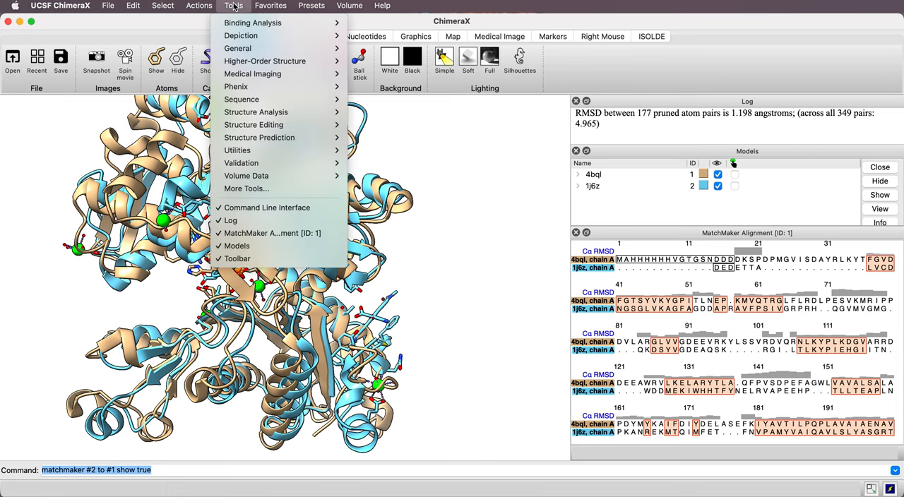
{"action": "mouse_move", "coordinate": [255, 124]}
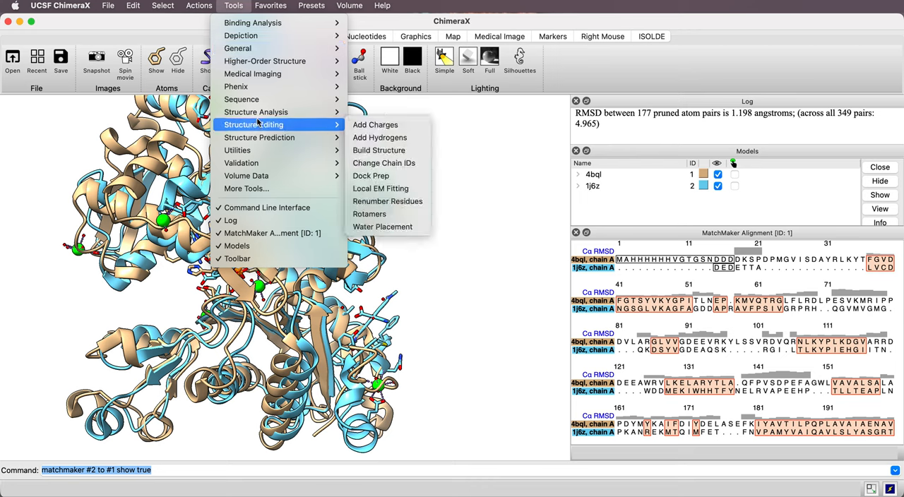
{"action": "mouse_move", "coordinate": [256, 112]}
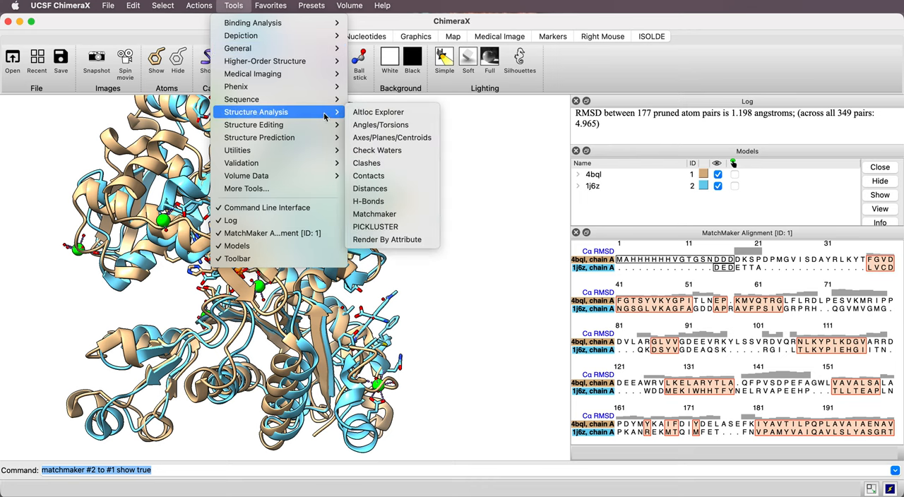
{"action": "mouse_move", "coordinate": [387, 240]}
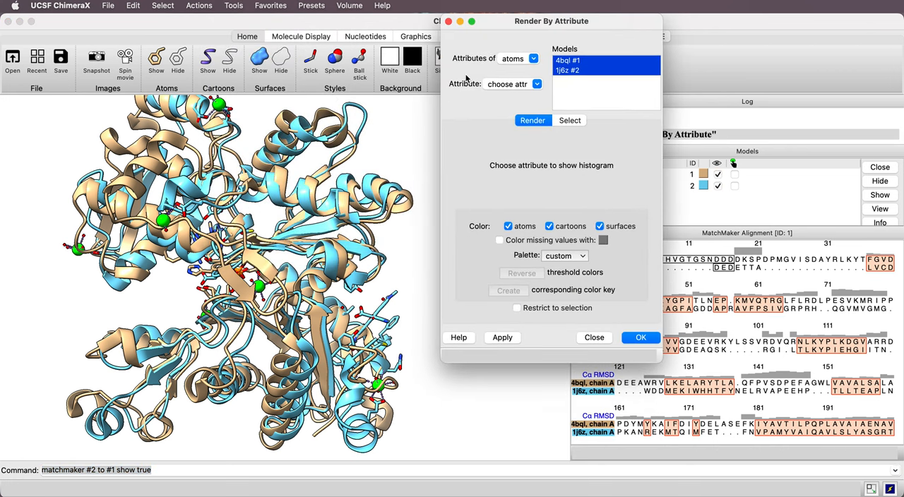
Color residues by seq_rmsd on blue-white-red, dragging the red threshold down near 6
{"action": "left_click", "coordinate": [524, 58]}
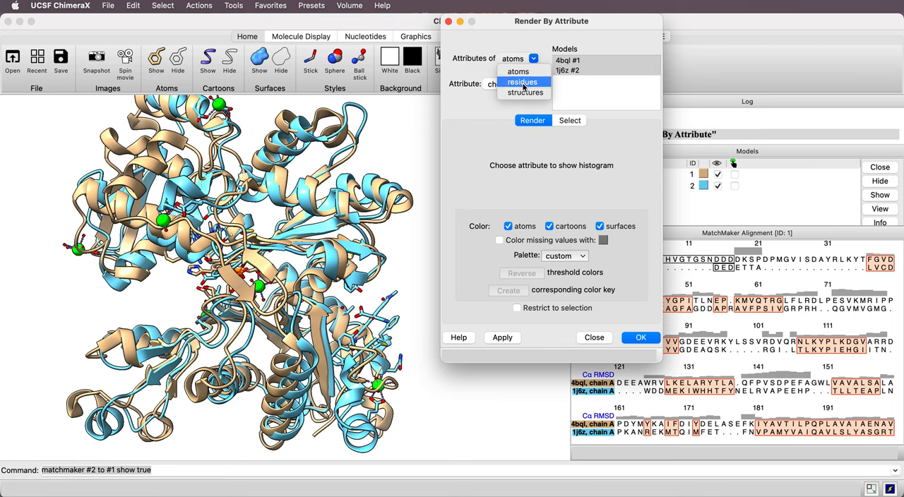
{"action": "left_click", "coordinate": [522, 82]}
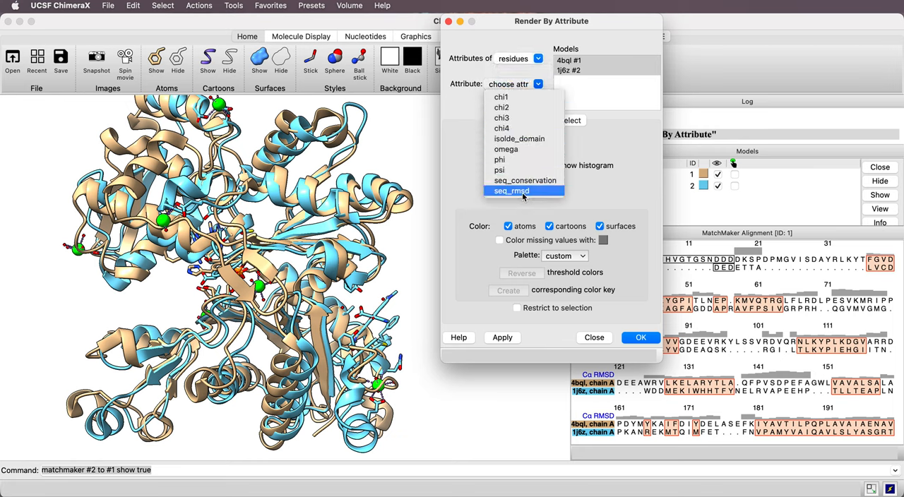
{"action": "left_click", "coordinate": [512, 191]}
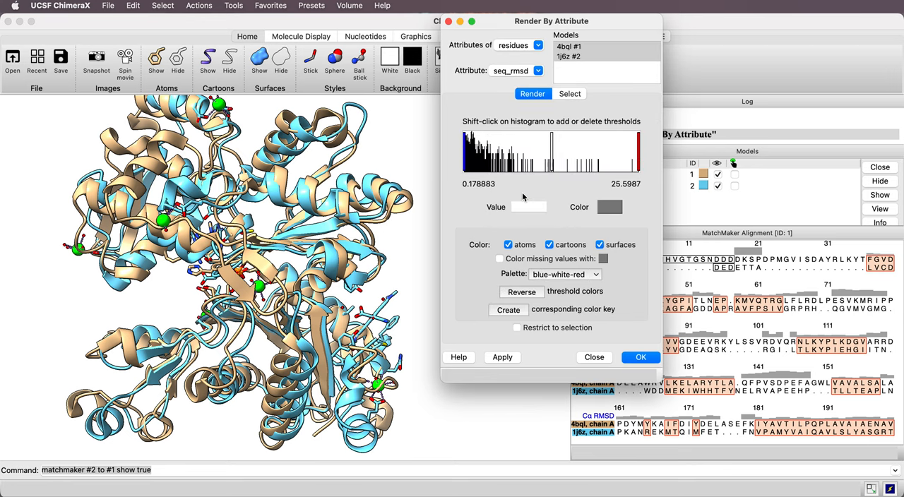
{"action": "mouse_move", "coordinate": [559, 172]}
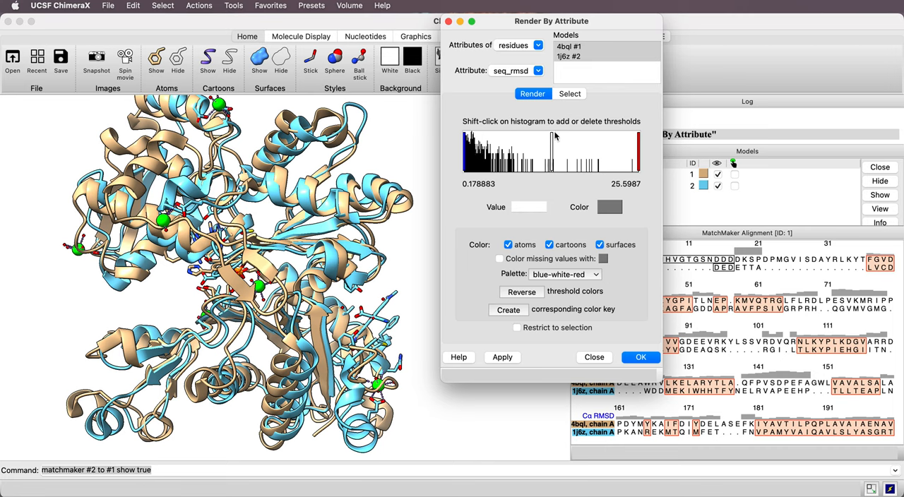
{"action": "left_click", "coordinate": [480, 152]}
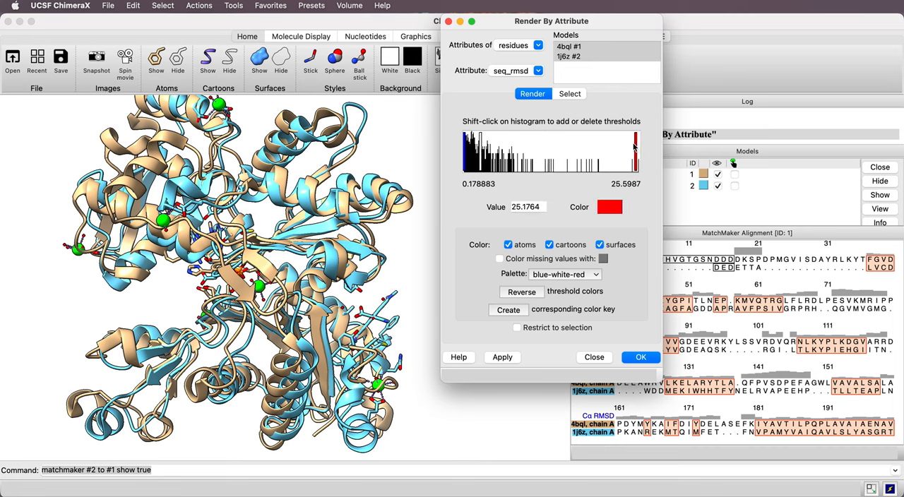
{"action": "left_click", "coordinate": [504, 150]}
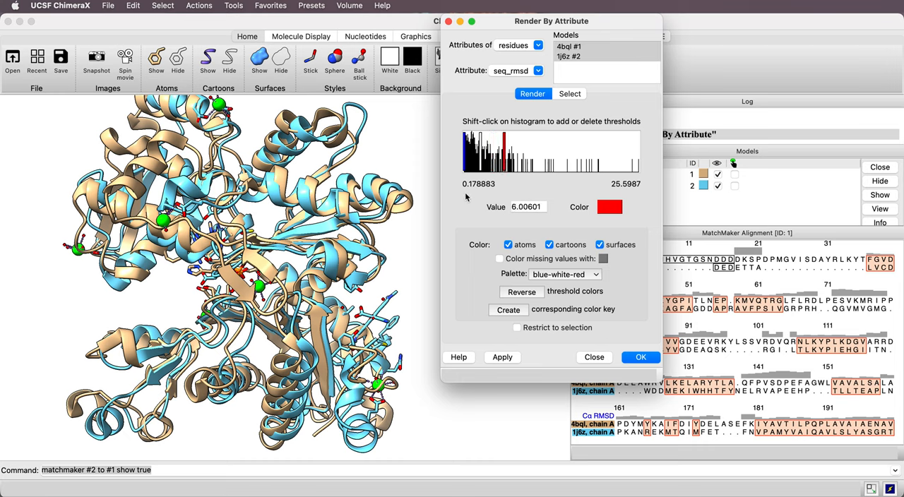
{"action": "mouse_move", "coordinate": [616, 193]}
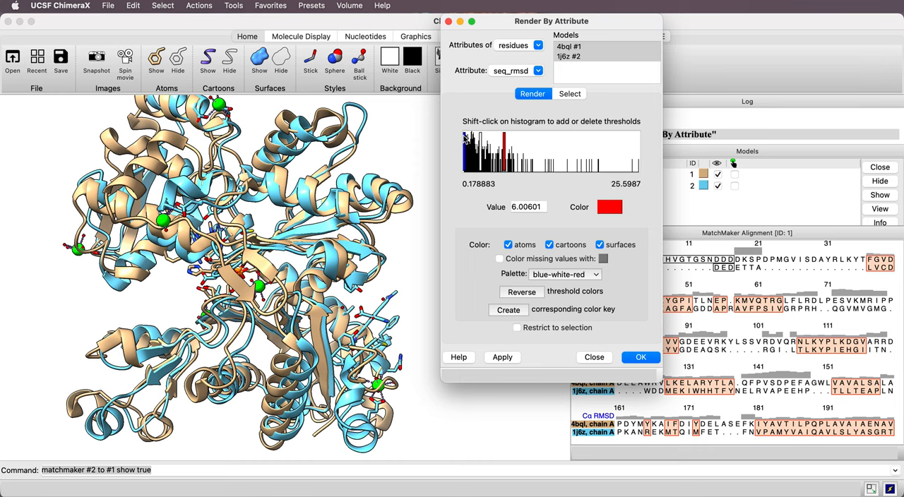
Set the white RMSD threshold to 3 and the red threshold to 5
{"action": "left_click", "coordinate": [465, 139]}
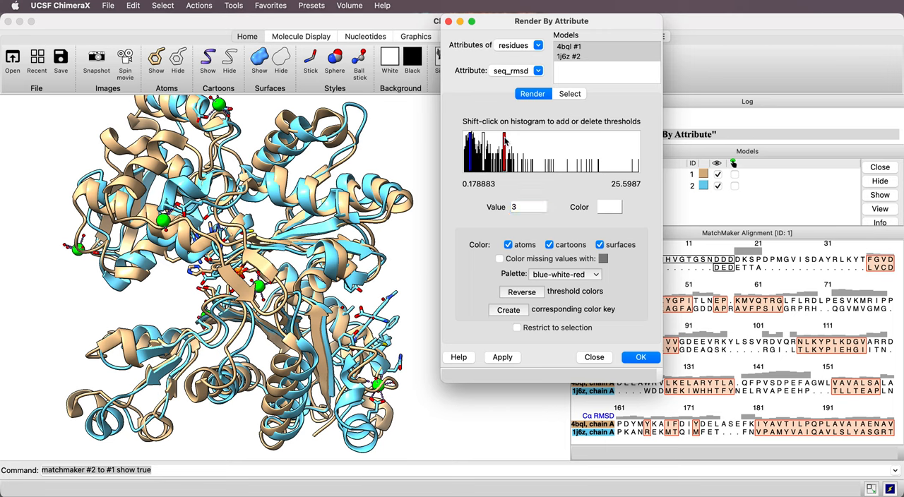
{"action": "left_click", "coordinate": [506, 146]}
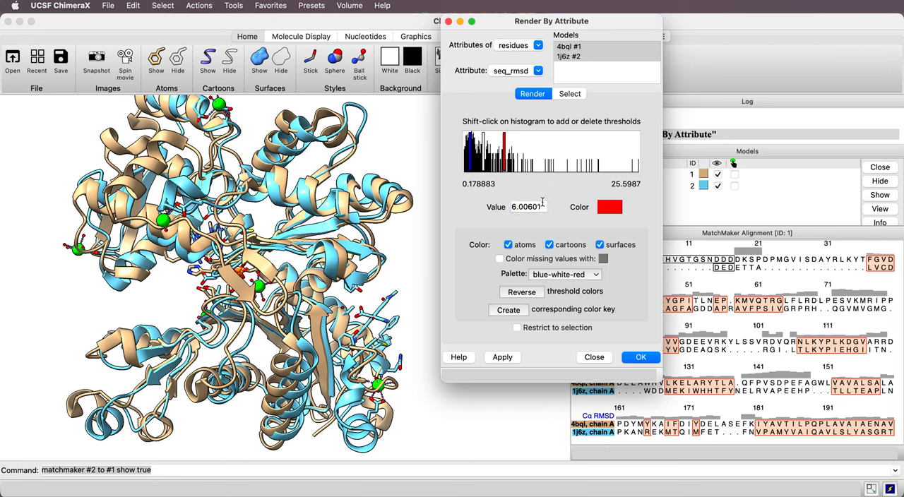
{"action": "type", "text": "5"}
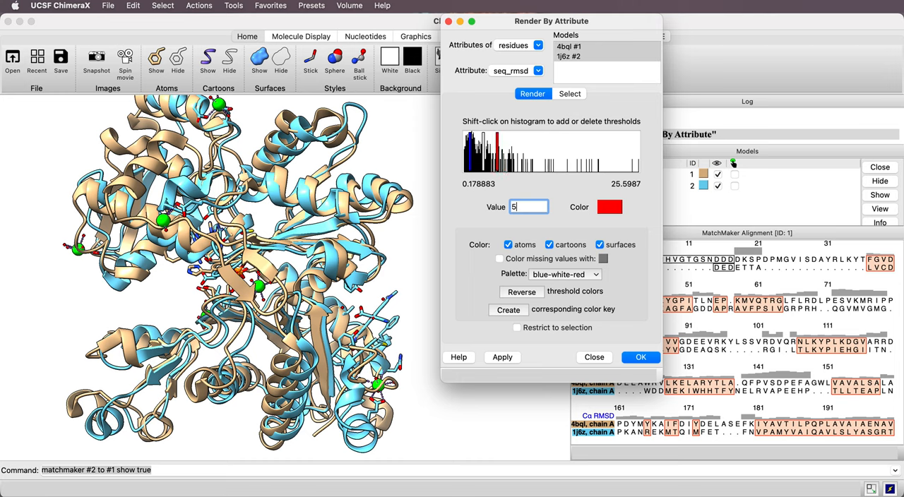
{"action": "mouse_move", "coordinate": [698, 240]}
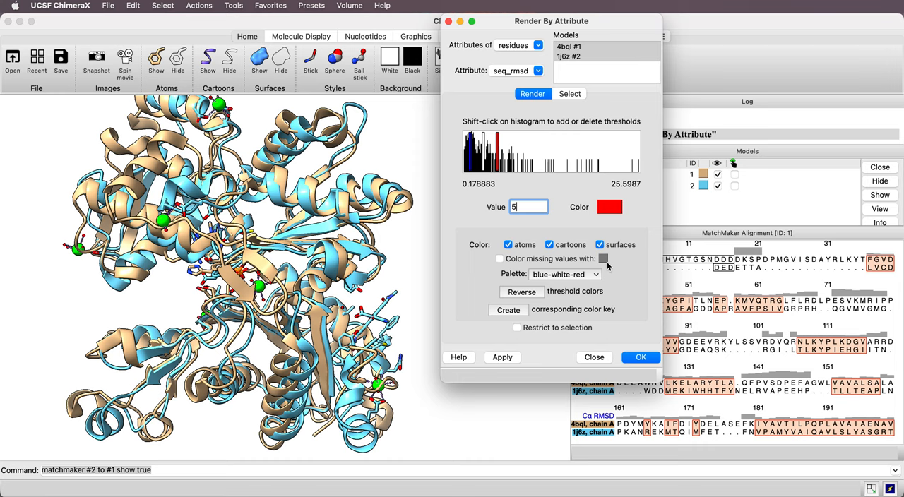
{"action": "mouse_move", "coordinate": [497, 259]}
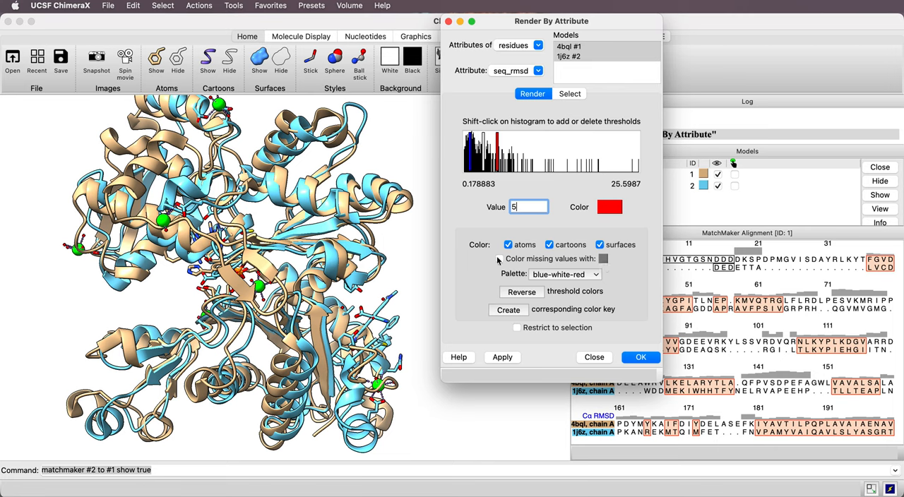
Enable coloring of missing-value residues and make that color green
{"action": "left_click", "coordinate": [499, 258]}
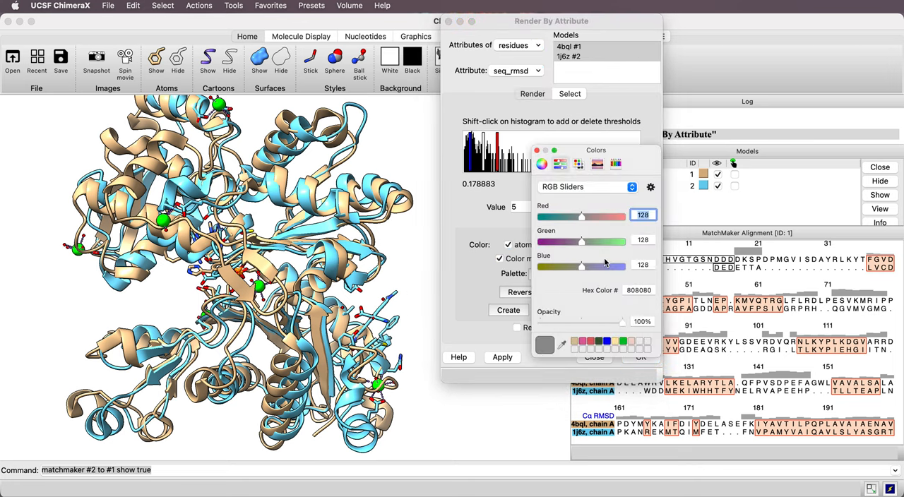
{"action": "left_click_drag", "start_coordinate": [582, 242], "coordinate": [599, 242]}
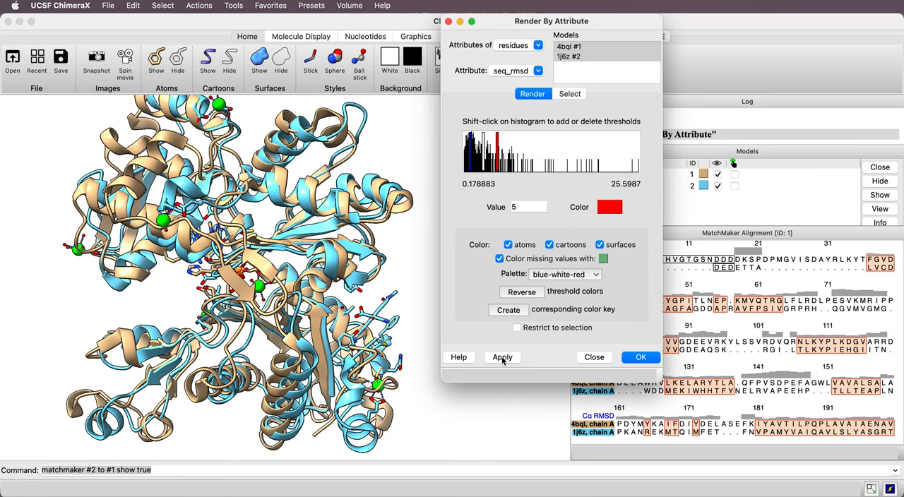
Apply the seq_rmsd blue-white-red coloring with green unmatched residues to both structures
{"action": "left_click", "coordinate": [503, 357]}
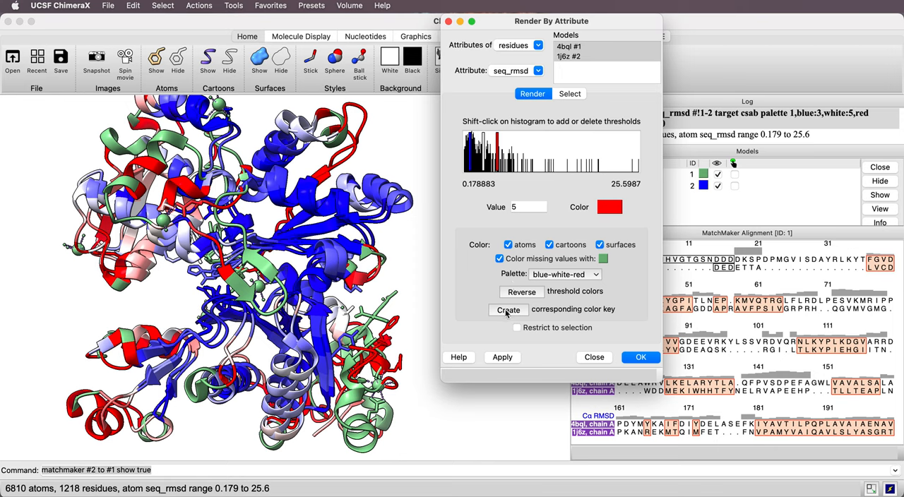
{"action": "mouse_move", "coordinate": [509, 311]}
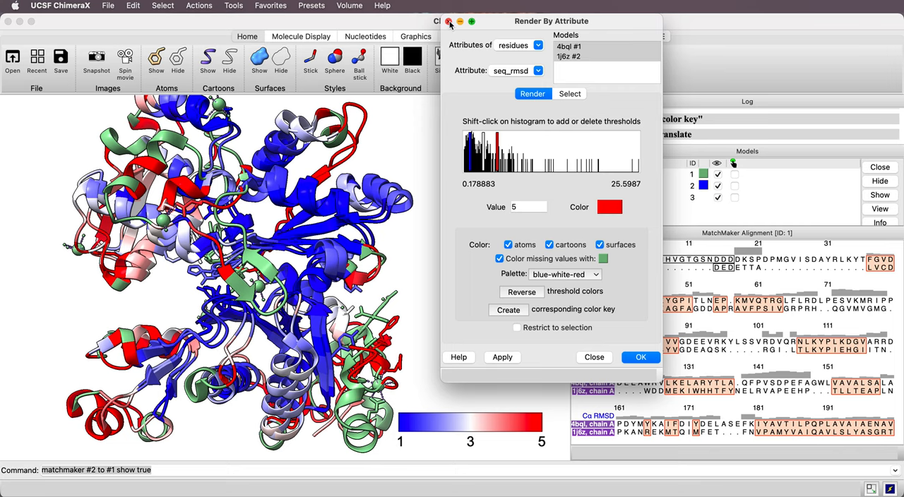
Close Render By Attribute and select the 4bql model in the model panel
{"action": "left_click", "coordinate": [446, 20]}
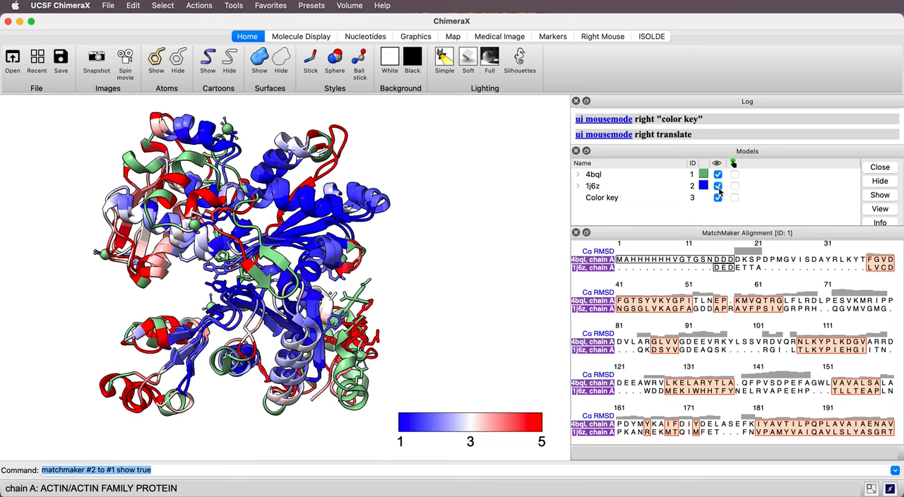
{"action": "mouse_move", "coordinate": [556, 175]}
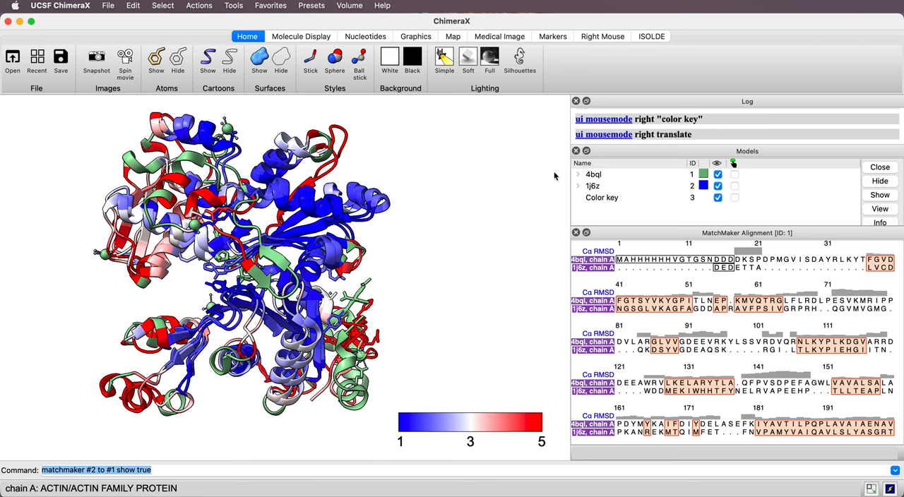
{"action": "left_click", "coordinate": [593, 175]}
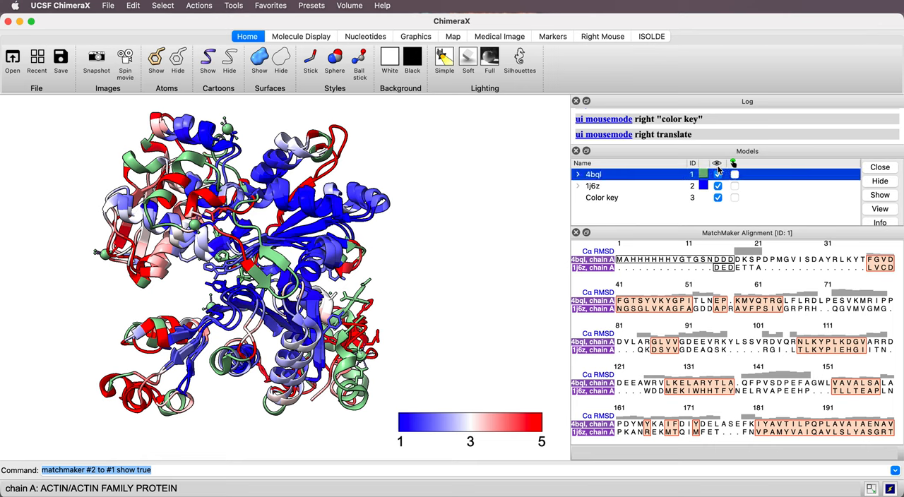
Hide the 4bql model (#1) via its display checkbox in the Models panel
{"action": "left_click", "coordinate": [718, 175]}
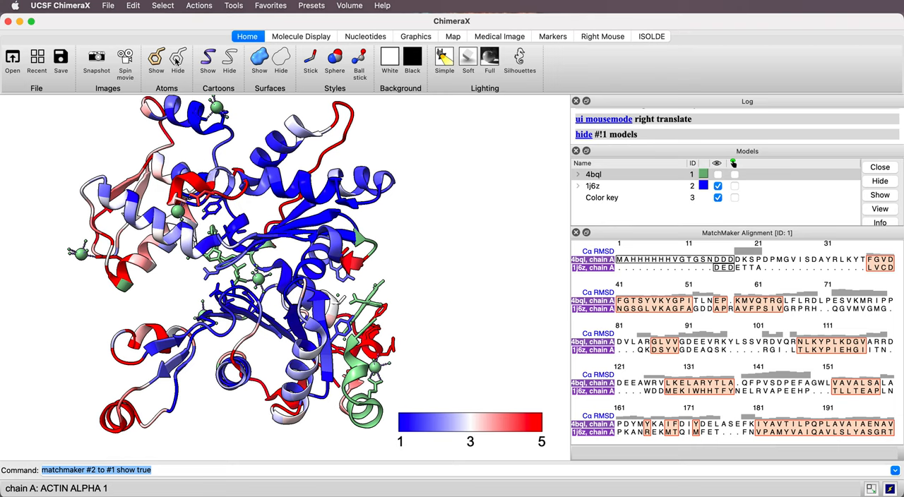
Hide the 1j6z atoms so only its RMSD-colored cartoon shows
{"action": "left_click", "coordinate": [178, 60]}
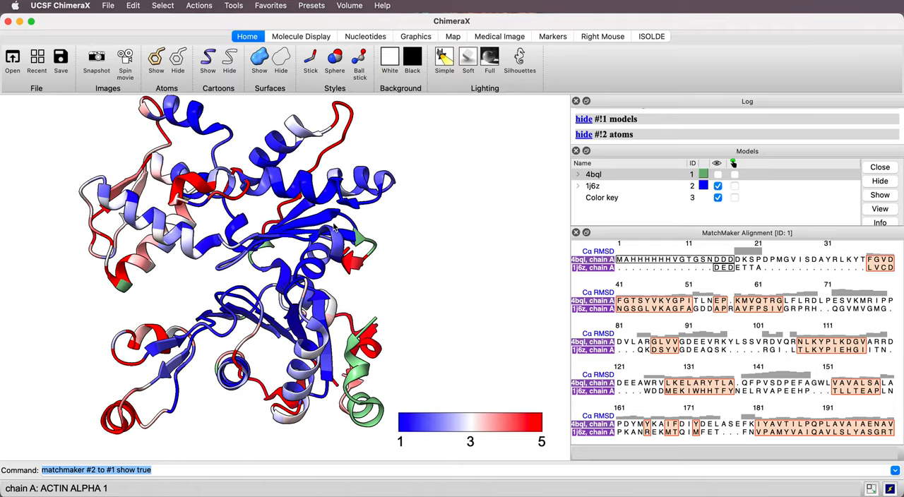
{"action": "mouse_move", "coordinate": [315, 220]}
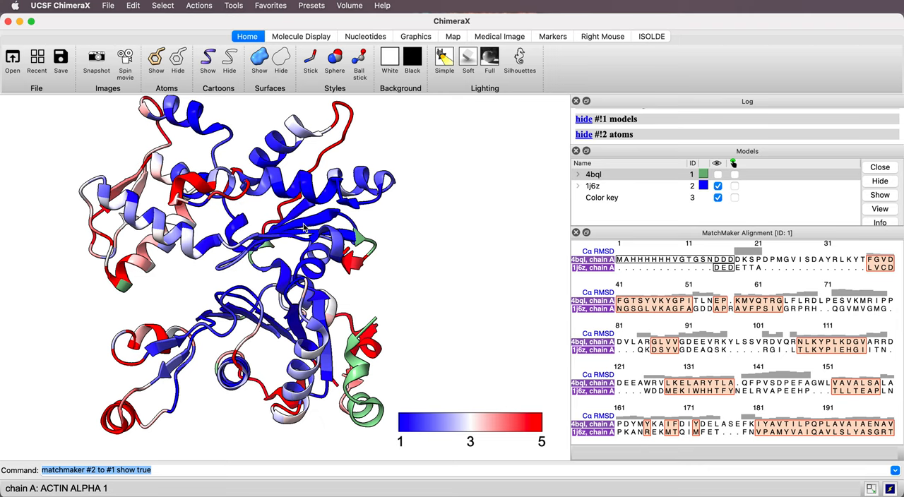
{"action": "mouse_move", "coordinate": [191, 202]}
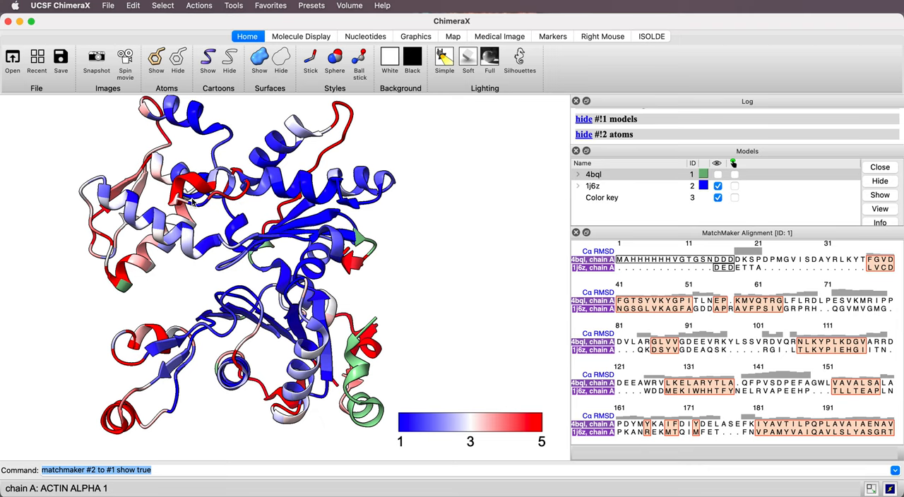